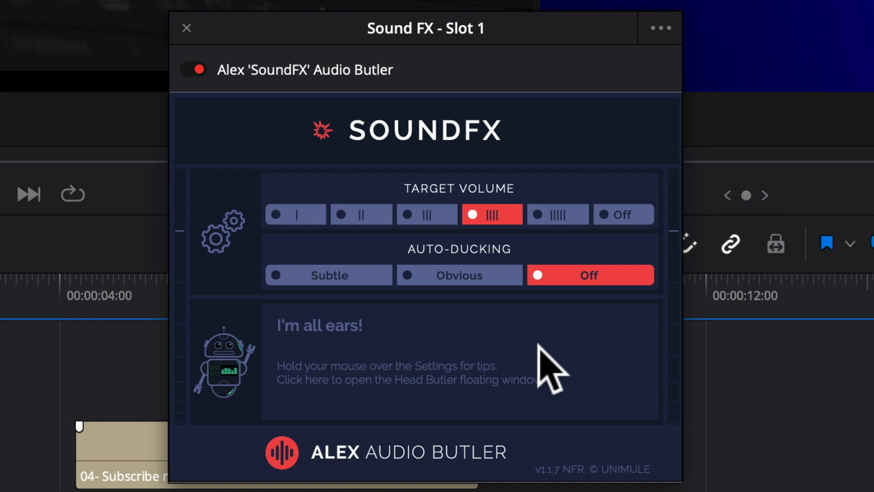
# Step: Insert Alex 'Master' Audio Butler on Bus 1, keeping General compression and Online target, then close its window
pyautogui.click(361, 214)
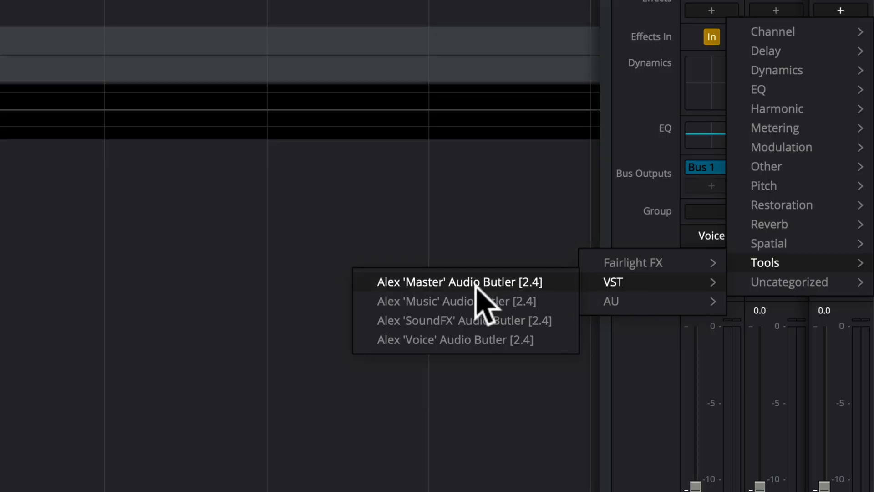
pyautogui.click(459, 282)
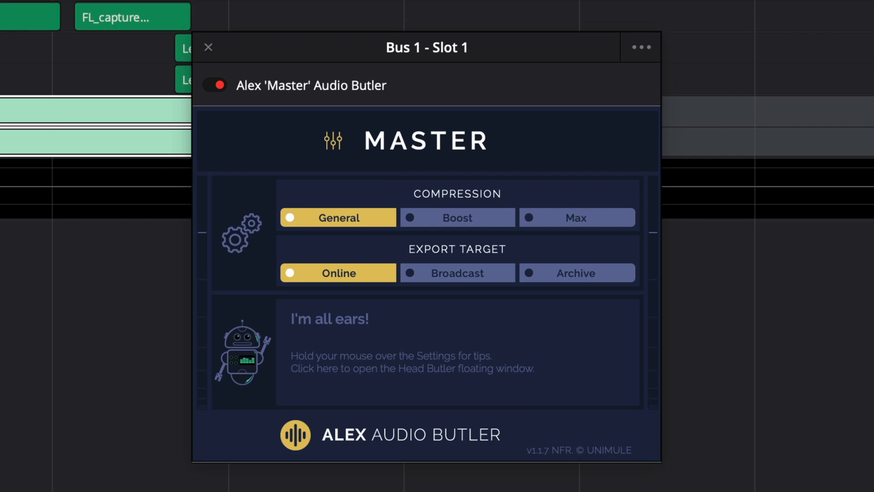
pyautogui.click(209, 47)
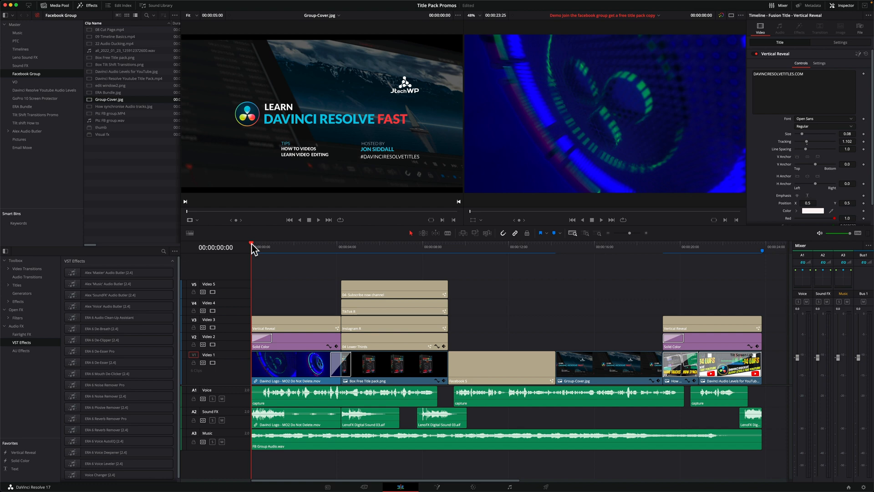
# Step: Edit the Inspector volume of the FB Group Audio music clip and the Sound FX clips
pyautogui.click(601, 220)
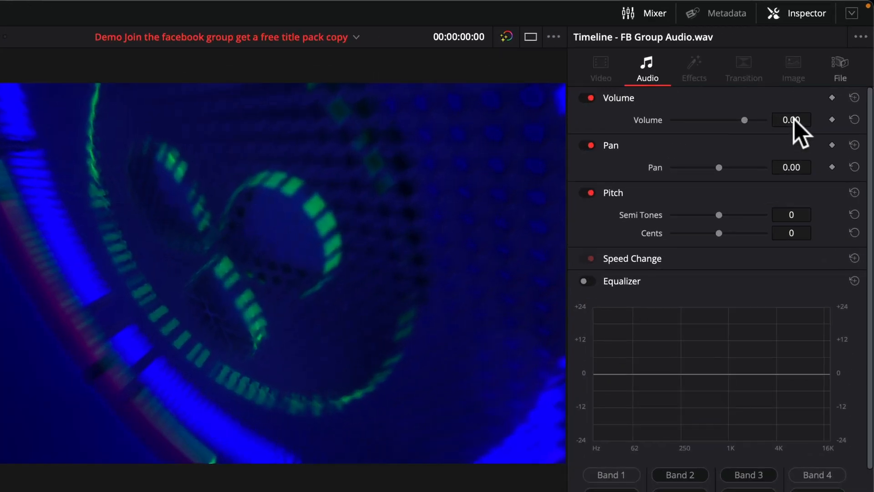
pyautogui.click(792, 120)
pyautogui.write('-30')
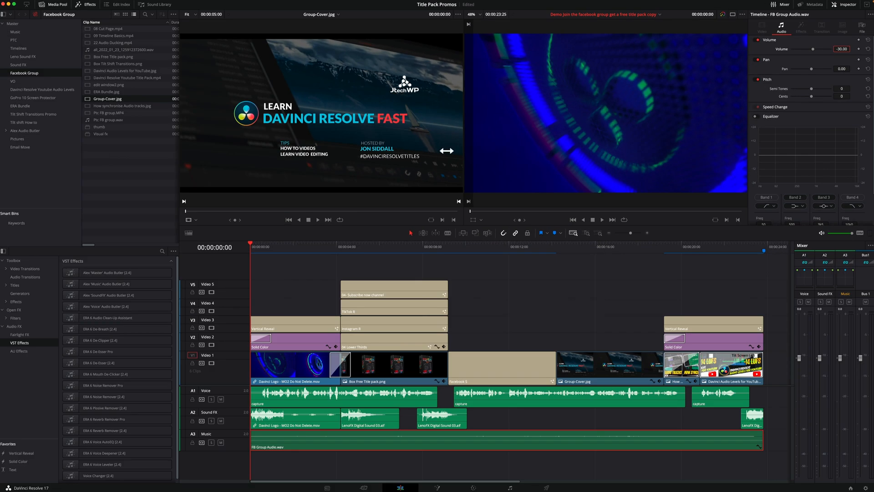
pyautogui.click(295, 418)
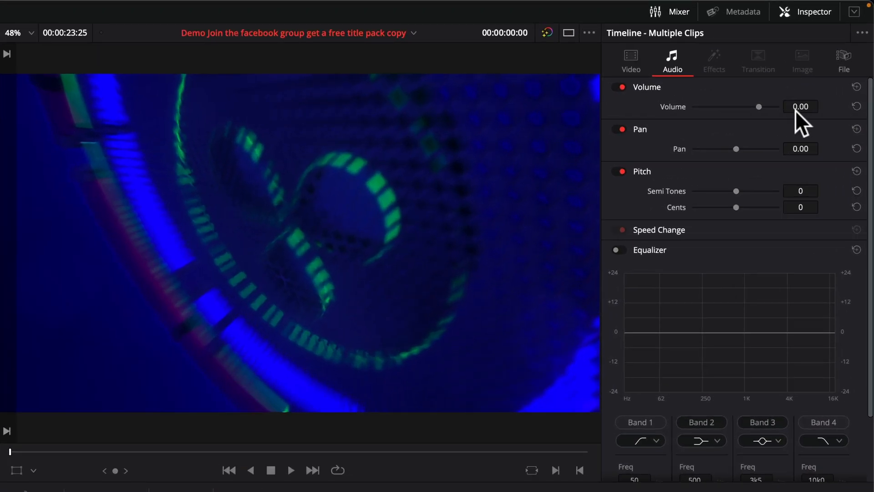
pyautogui.click(801, 106)
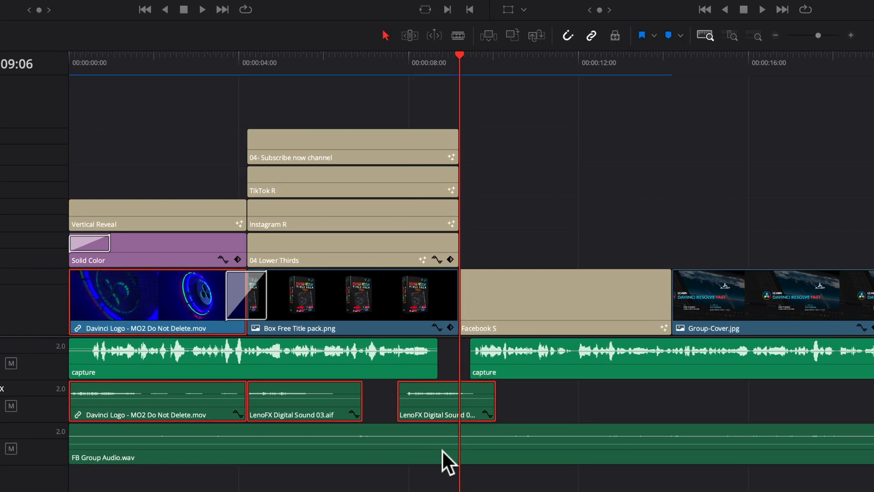
pyautogui.moveTo(461, 69)
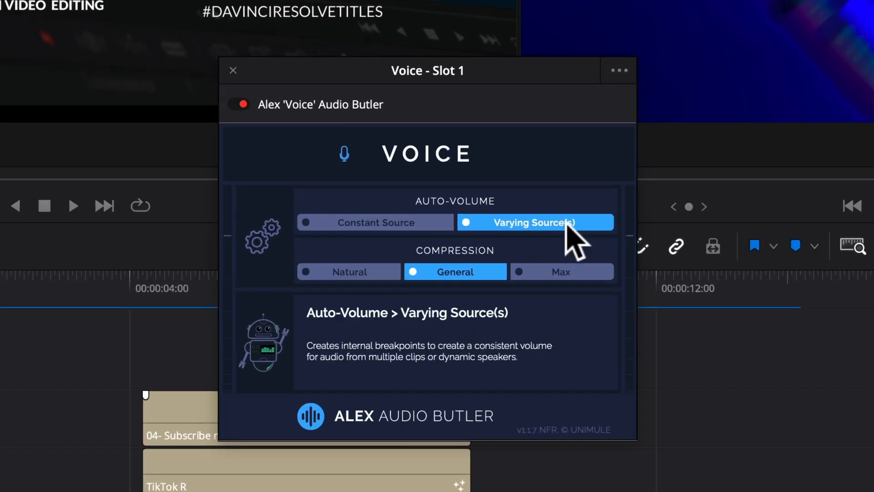
# Step: Switch the Voice Slot 1 Butler's Auto-Volume to Constant Source, leaving Compression on General
pyautogui.click(375, 222)
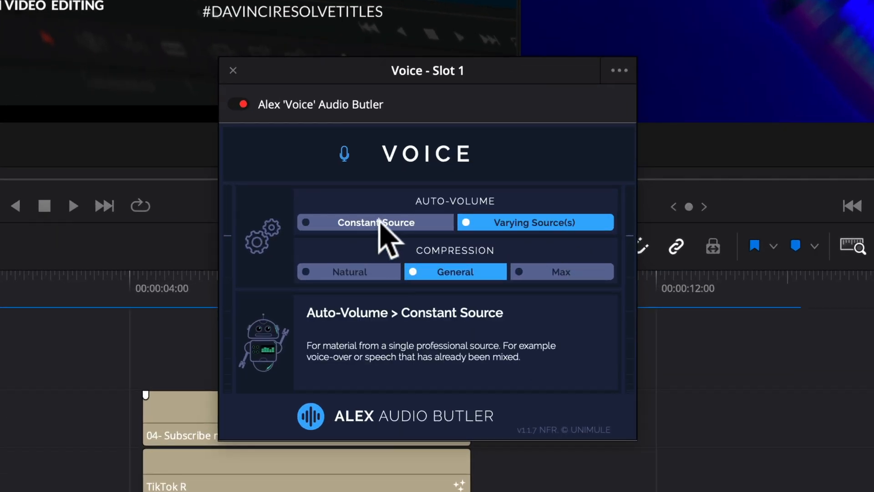
pyautogui.click(375, 223)
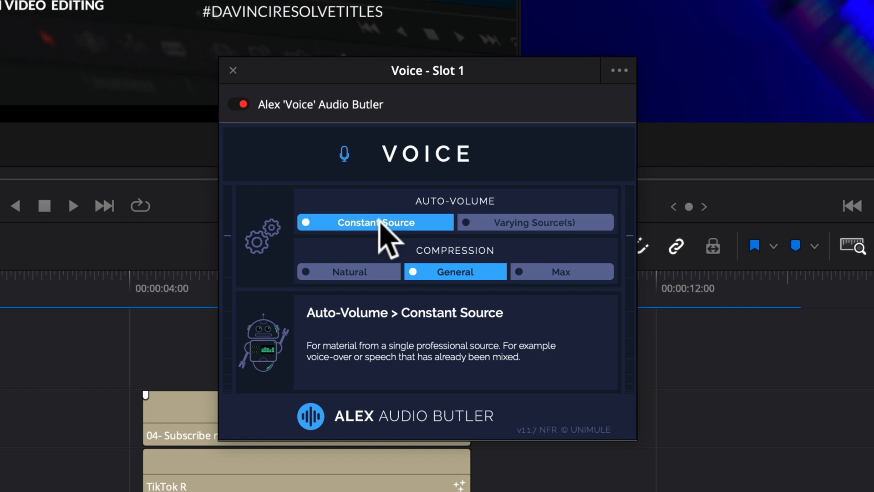
pyautogui.click(456, 272)
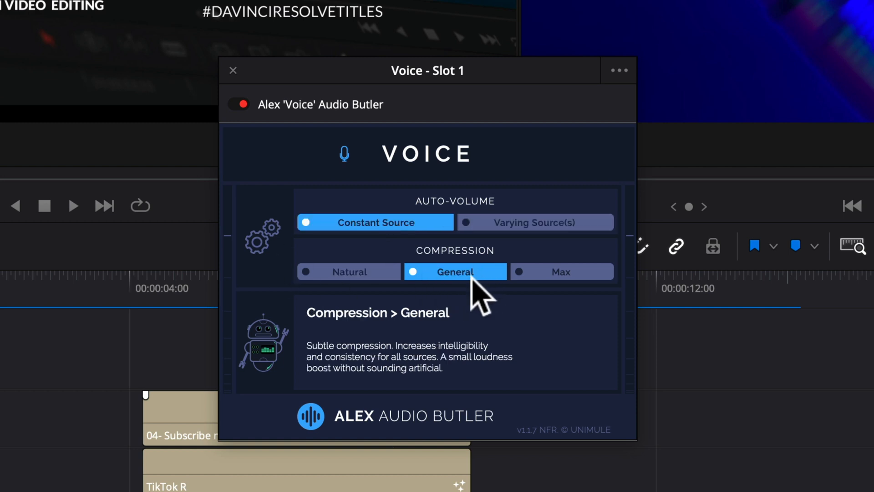
pyautogui.moveTo(491, 319)
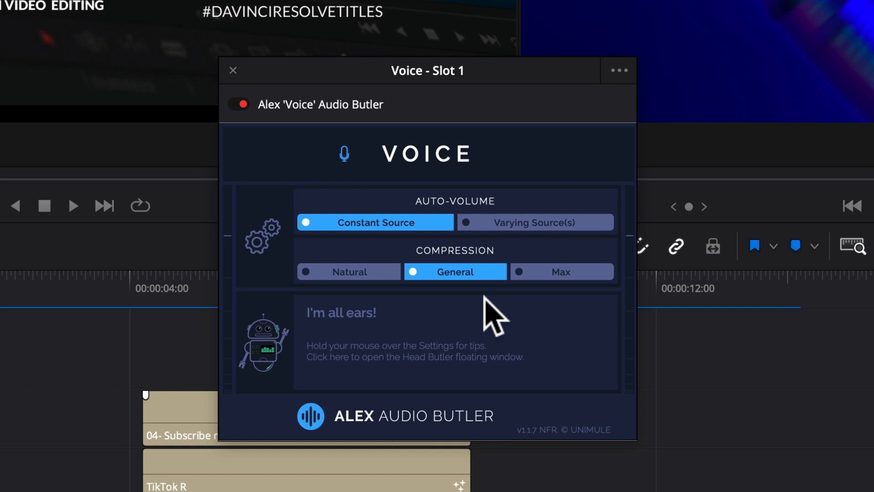
pyautogui.moveTo(366, 278)
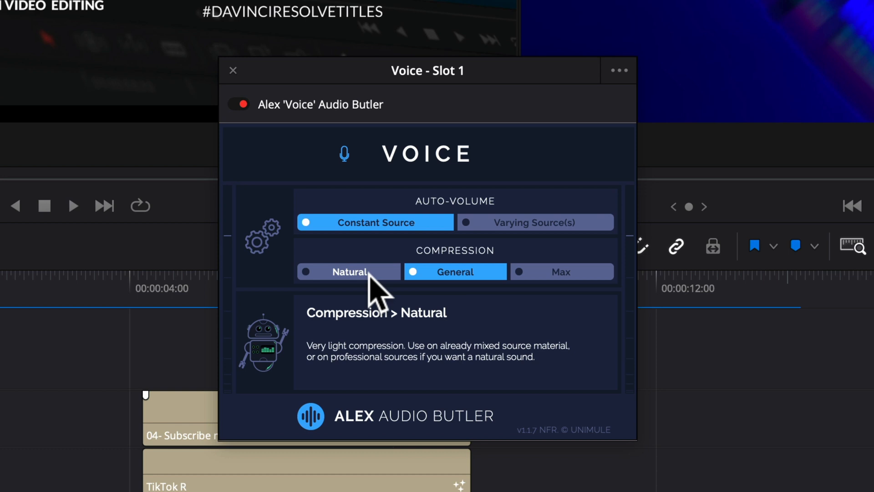
pyautogui.click(560, 271)
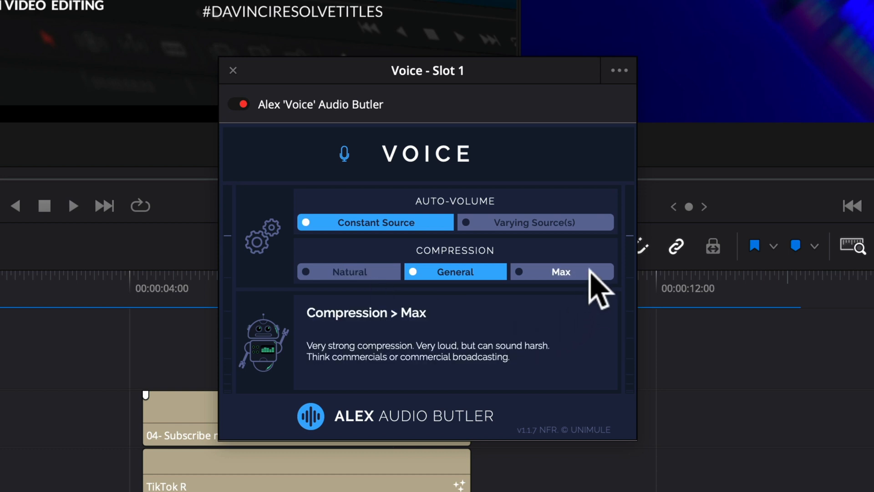
pyautogui.moveTo(595, 286)
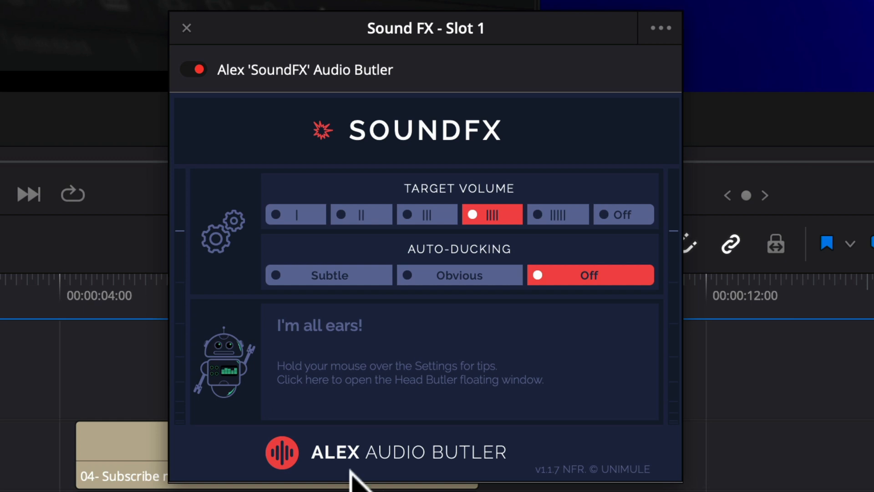
pyautogui.moveTo(547, 361)
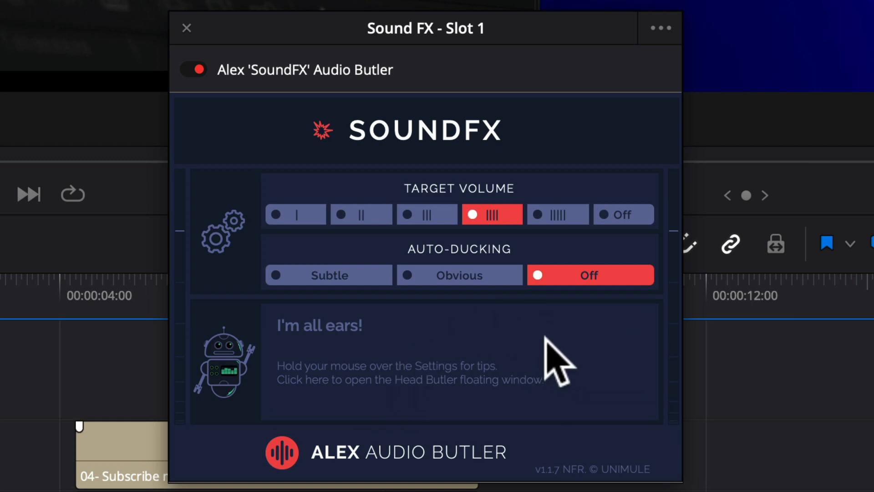
# Step: Confirm Sound FX (IIII, ducking Off) and Music (IIII, Medium ducking) Butler settings and close both windows
pyautogui.click(361, 214)
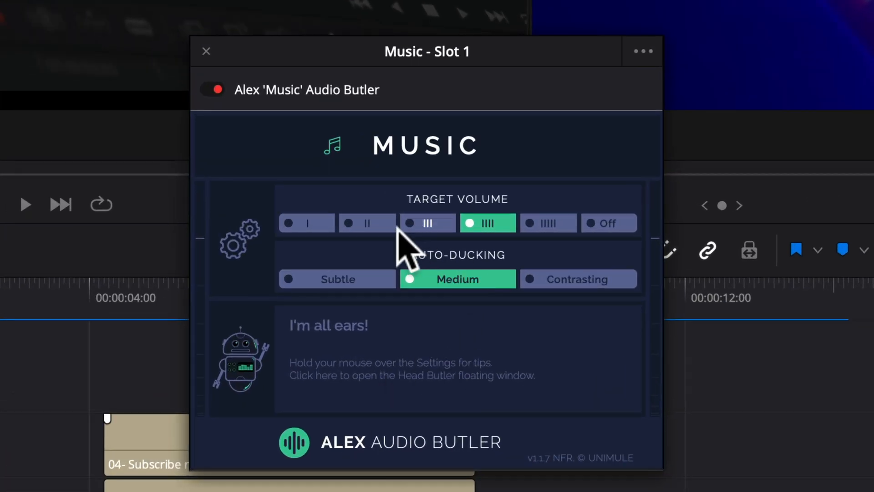
pyautogui.click(367, 222)
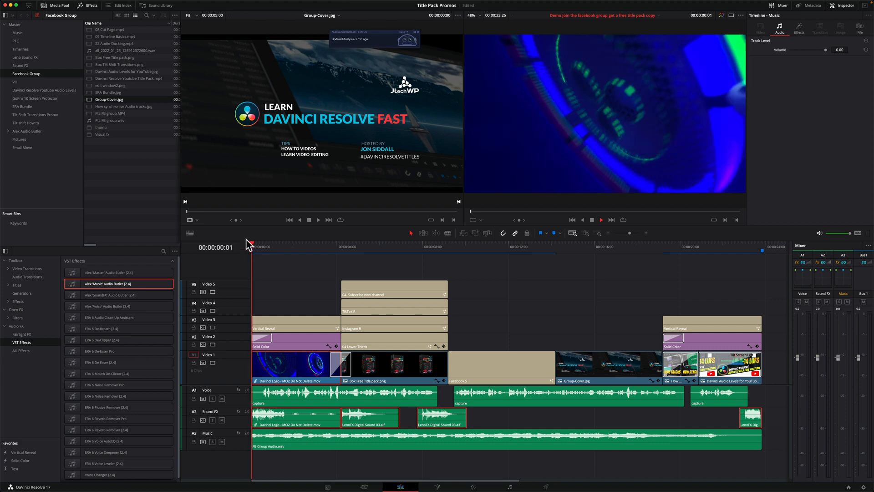
# Step: Move the playhead to the timeline start to play back the leveled mix
pyautogui.click(601, 220)
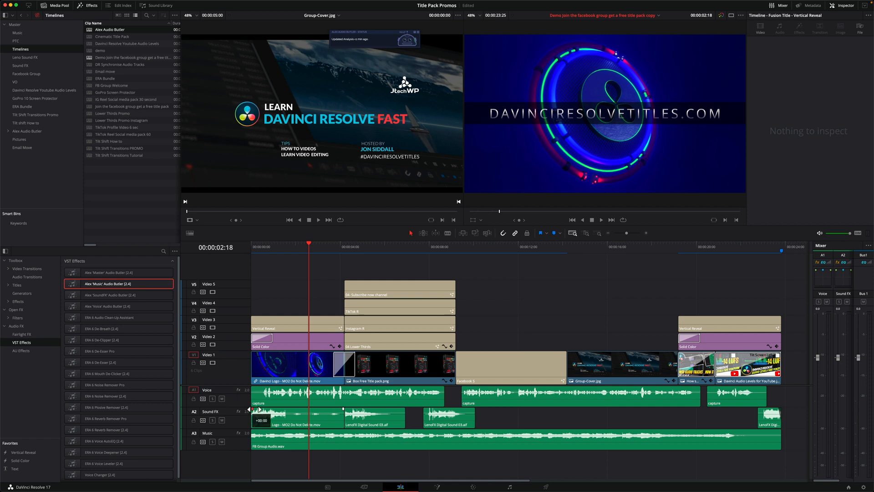
pyautogui.moveTo(269, 437)
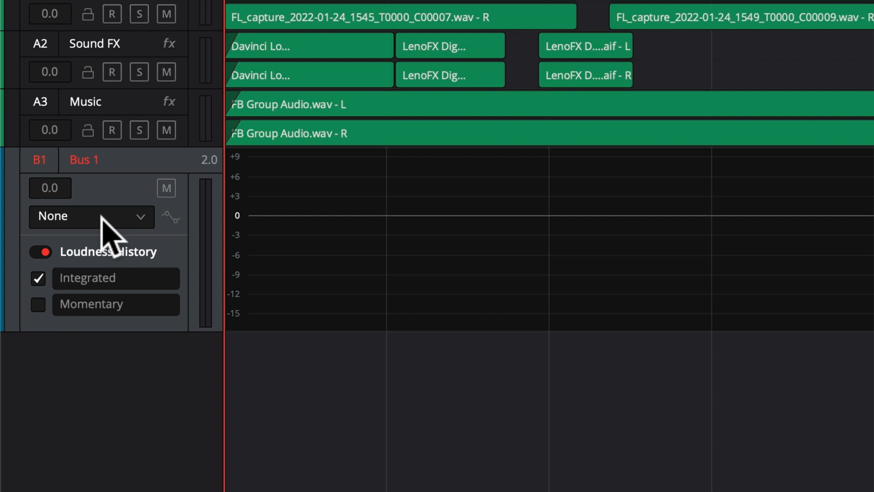
pyautogui.moveTo(290, 309)
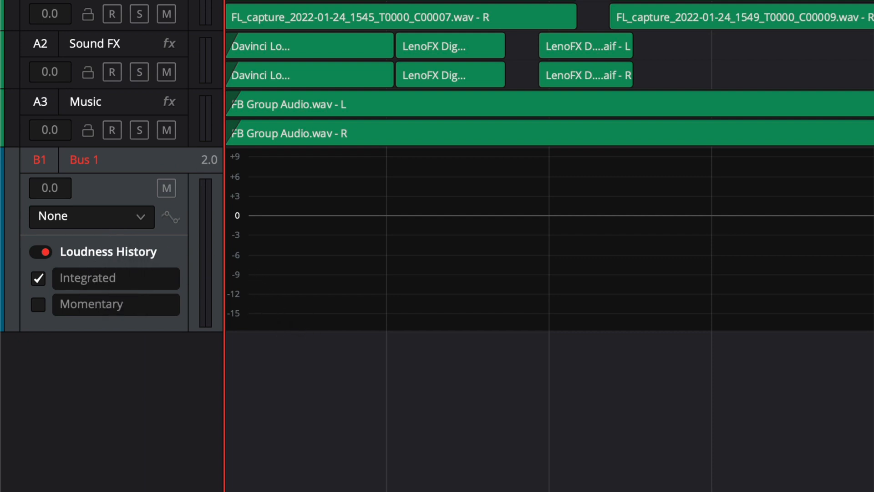
pyautogui.moveTo(293, 118)
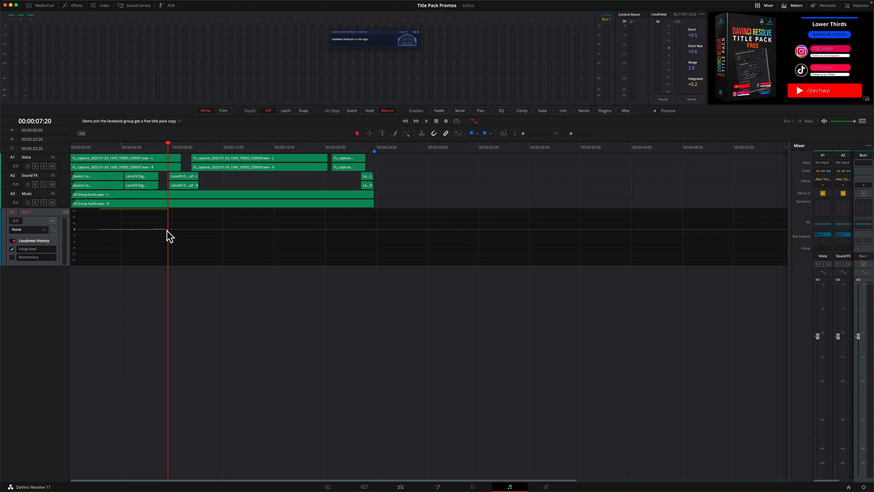
pyautogui.moveTo(164, 233)
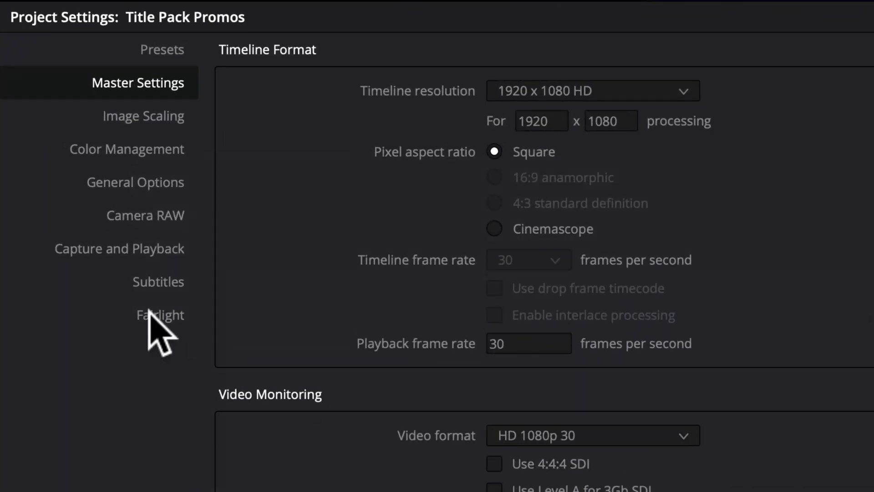
pyautogui.click(159, 314)
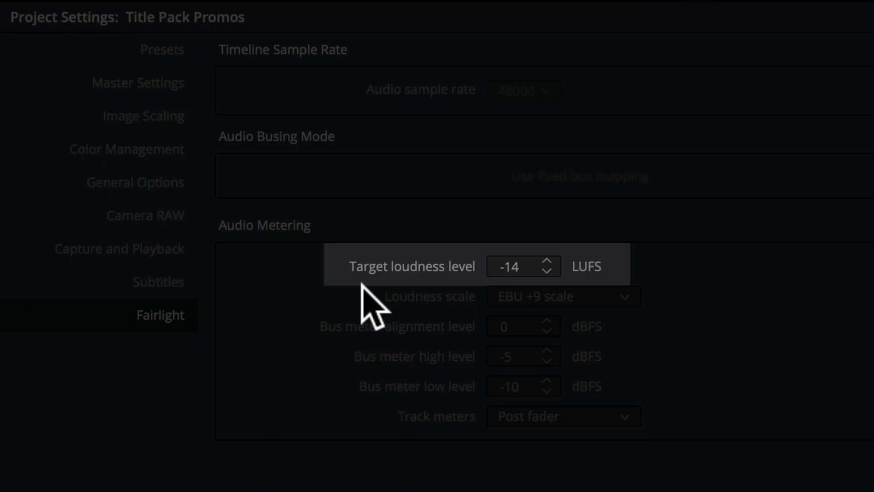
pyautogui.moveTo(686, 289)
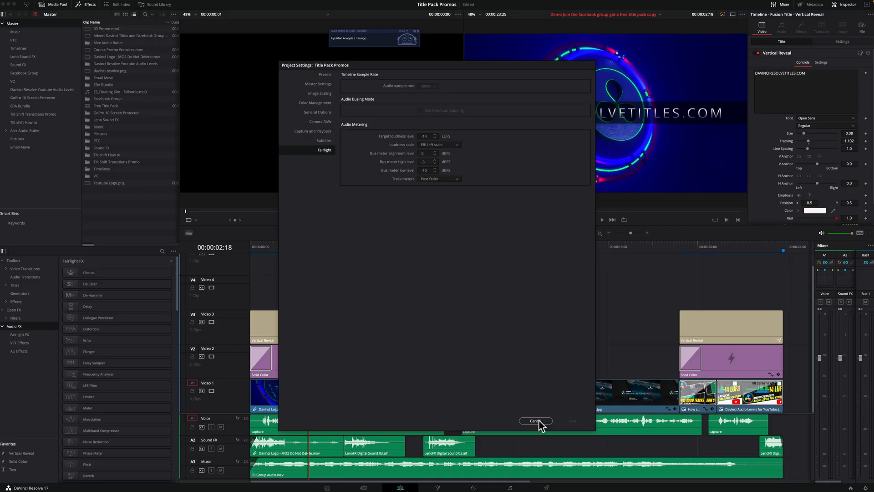
pyautogui.click(535, 421)
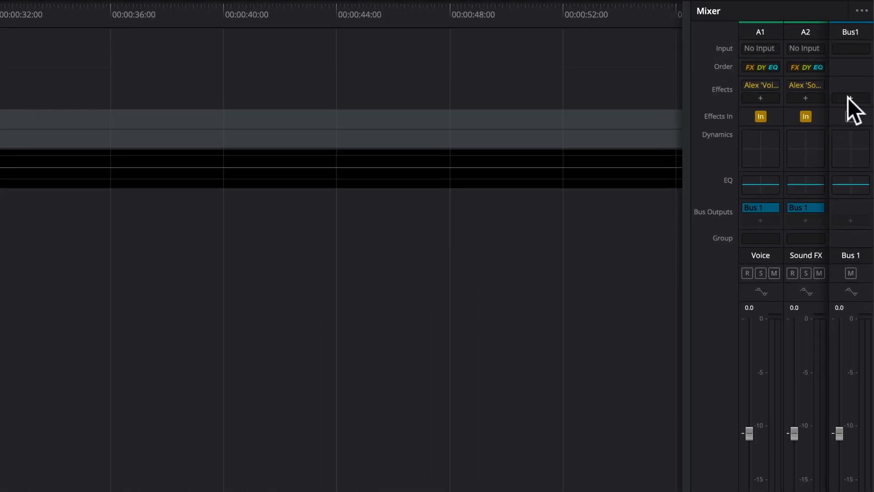
# Step: Add Alex 'Master' Audio Butler to Bus 1 with General compression and Online export target
pyautogui.click(851, 97)
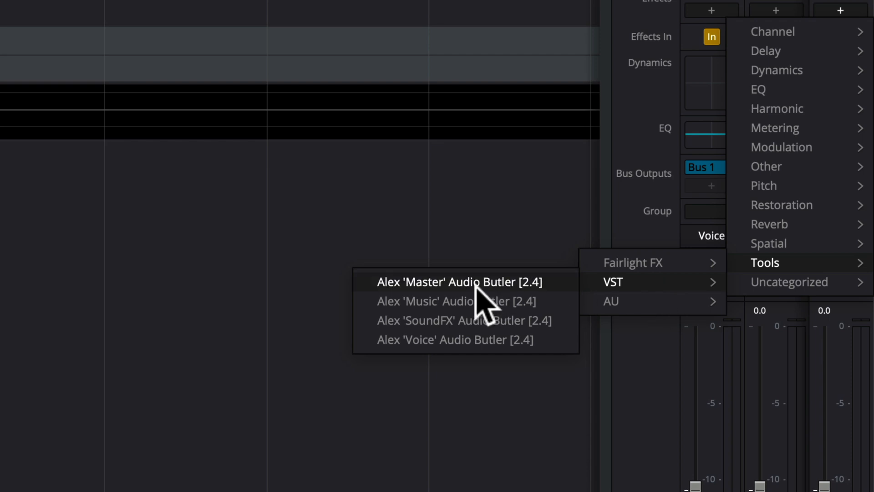
pyautogui.click(458, 281)
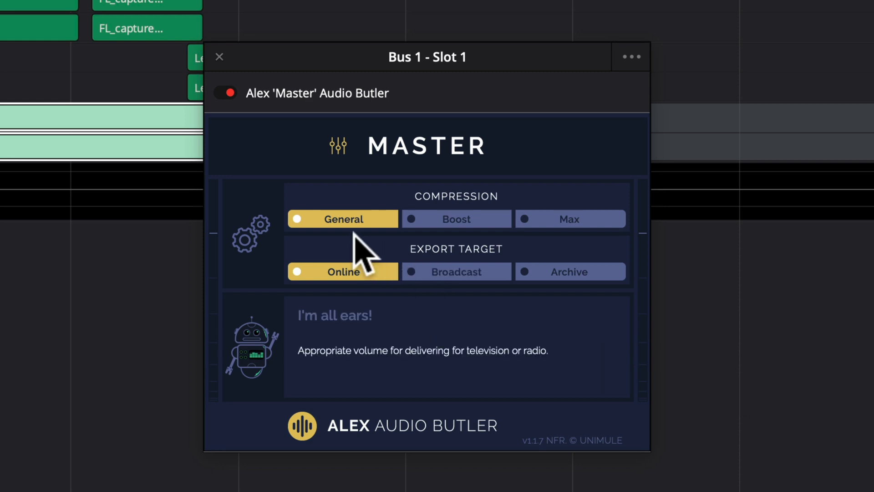
pyautogui.click(343, 219)
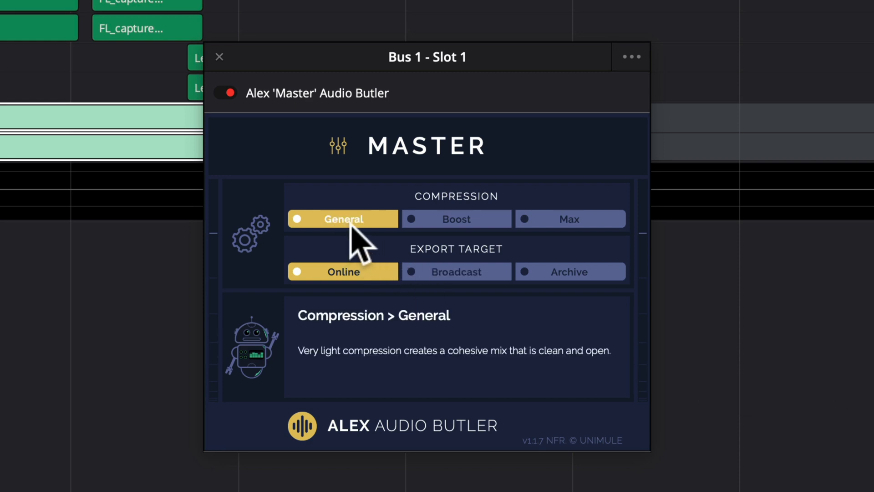
pyautogui.click(343, 272)
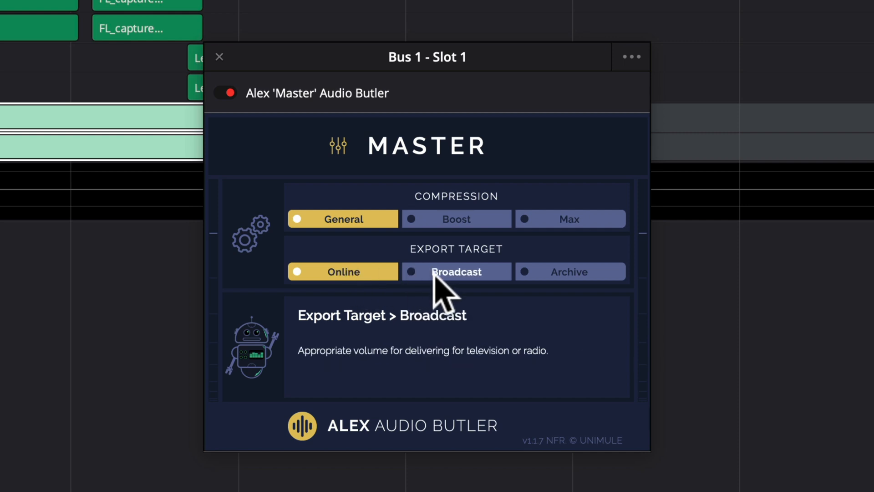
pyautogui.click(569, 271)
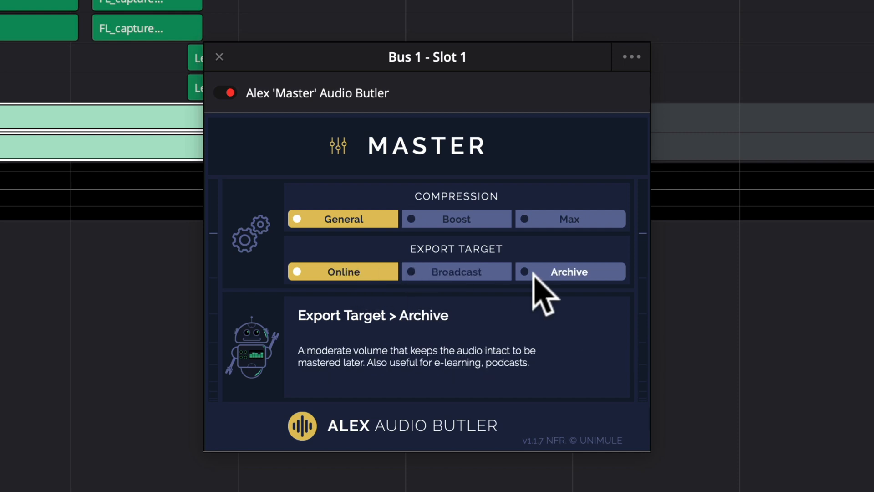
pyautogui.click(343, 272)
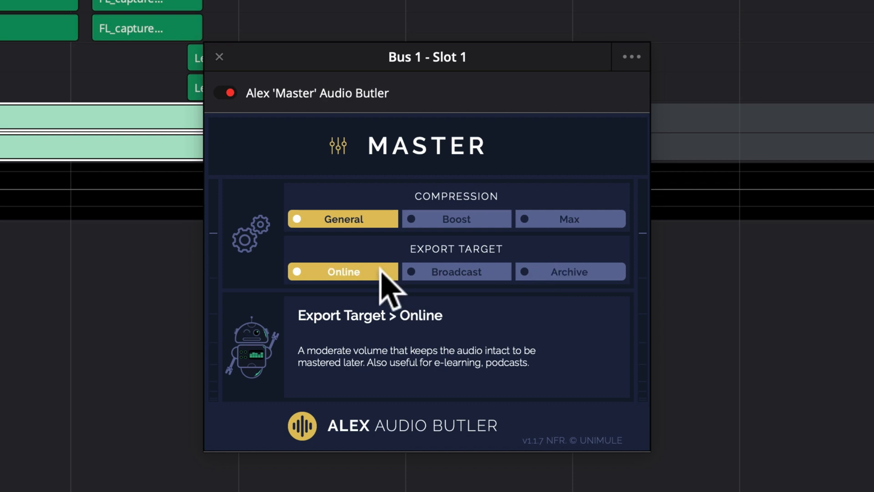
pyautogui.click(220, 57)
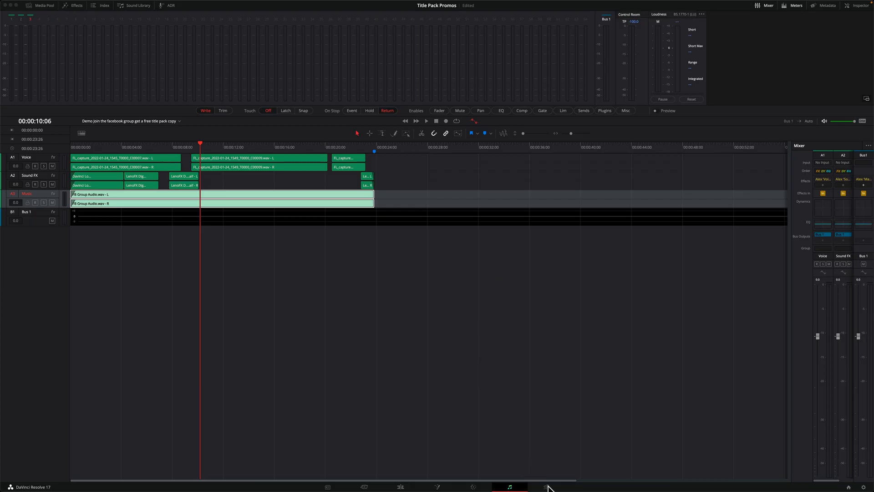
# Step: Queue a Custom audio-only render job from the Deliver page, then choose the 2160p YouTube resolution
pyautogui.click(548, 486)
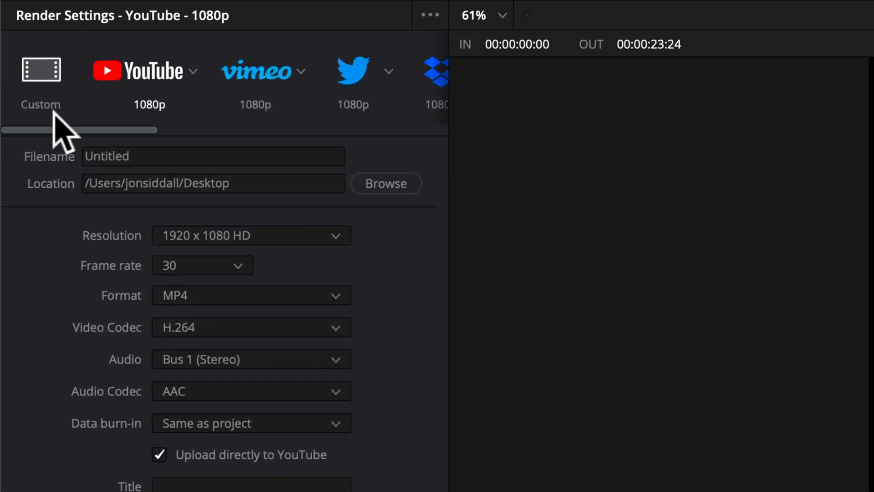
pyautogui.click(41, 69)
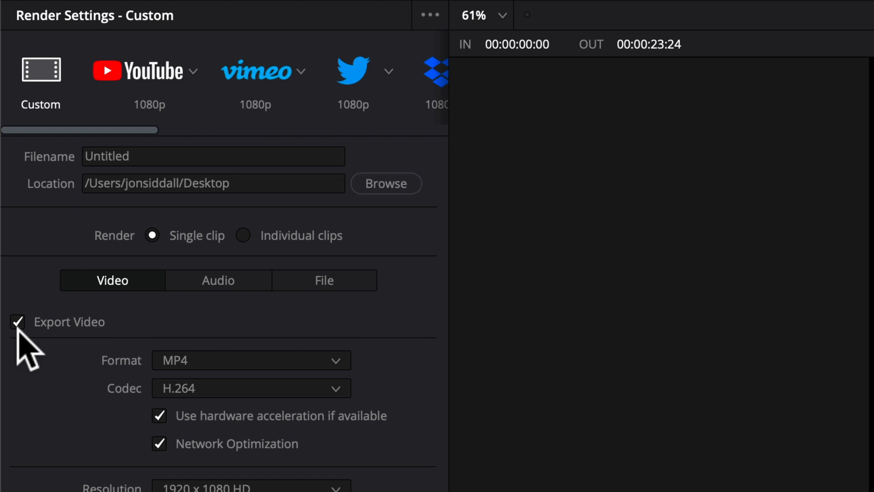
pyautogui.click(18, 322)
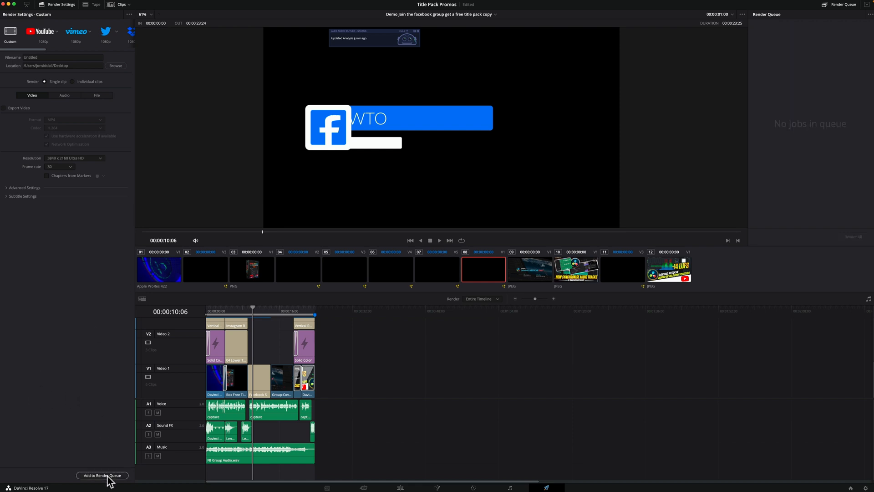
pyautogui.click(104, 475)
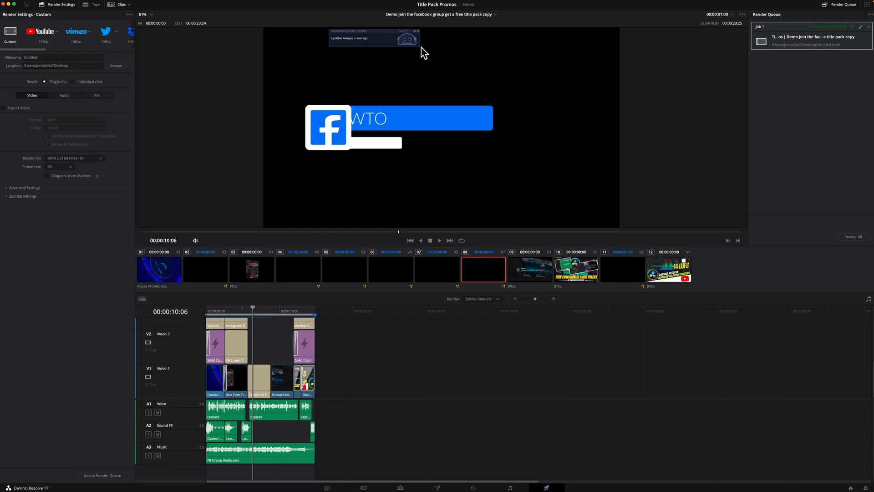
pyautogui.moveTo(327, 41)
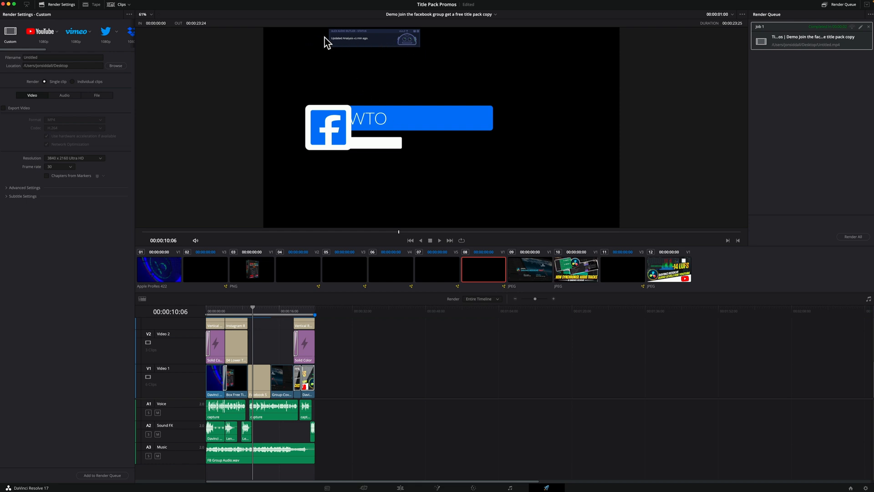
pyautogui.moveTo(342, 55)
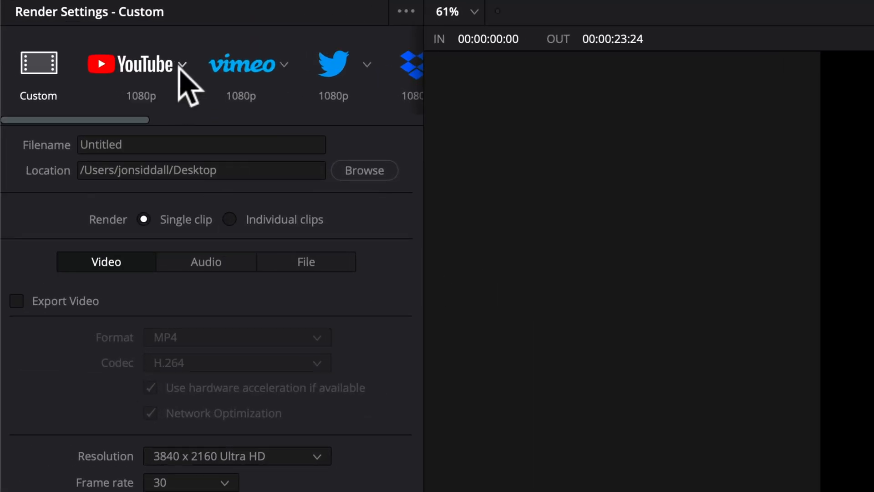
pyautogui.click(184, 64)
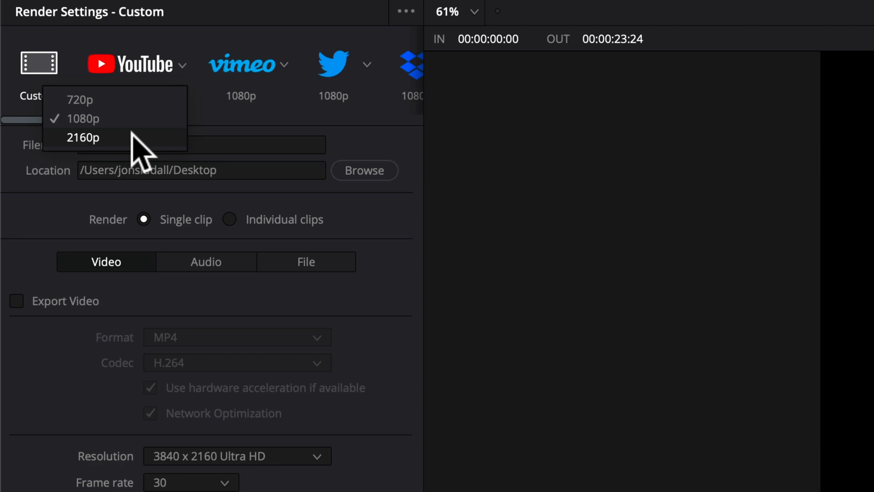
pyautogui.click(85, 138)
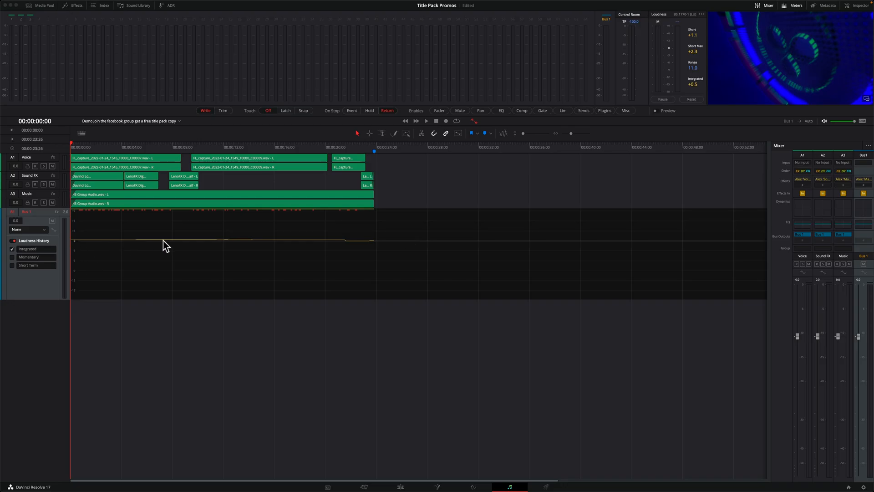
pyautogui.moveTo(146, 245)
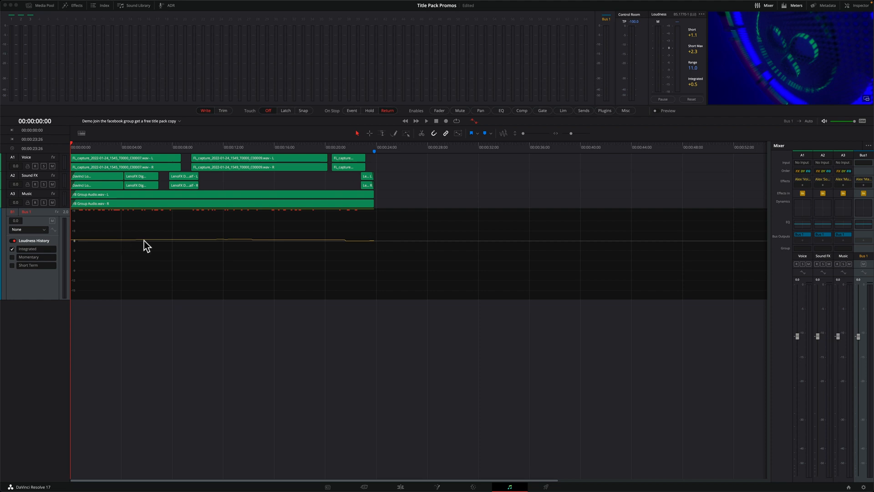